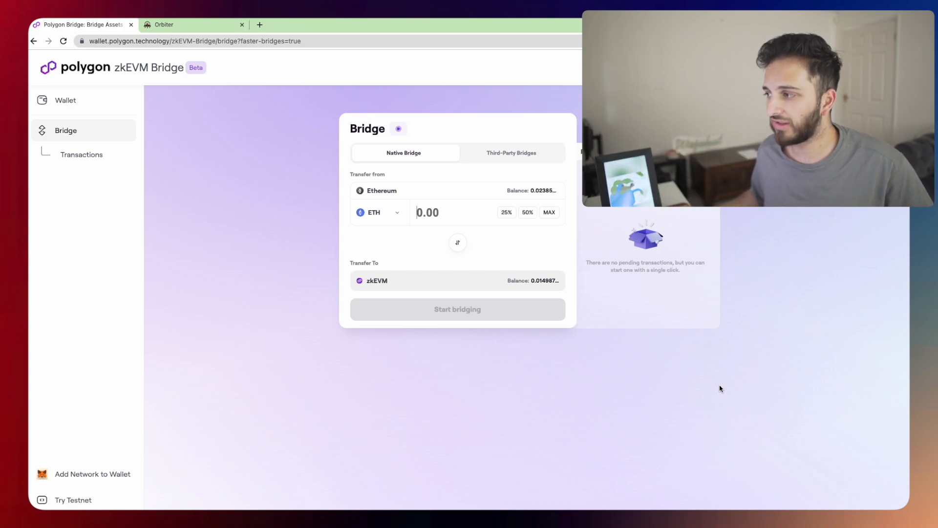
mouse_move(385, 200)
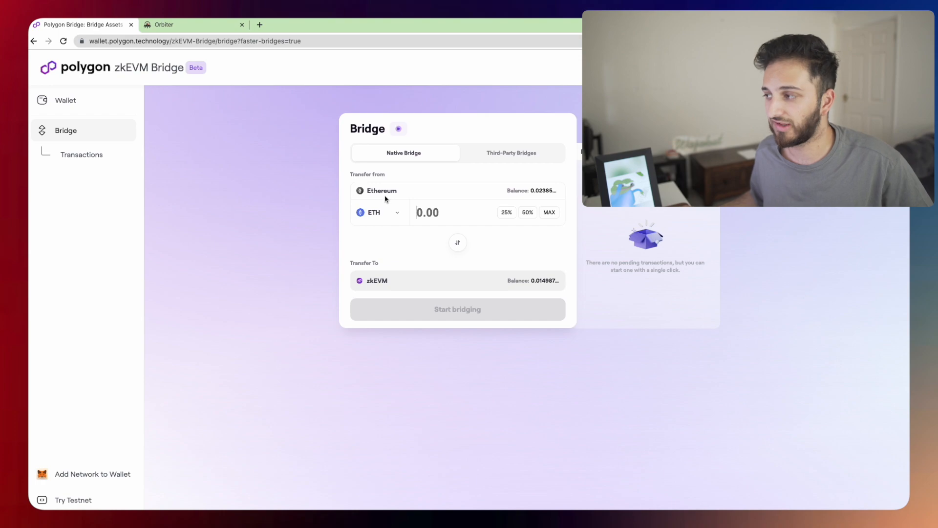
- Browse the Ethereum token list and close it without choosing a token
left_click(376, 212)
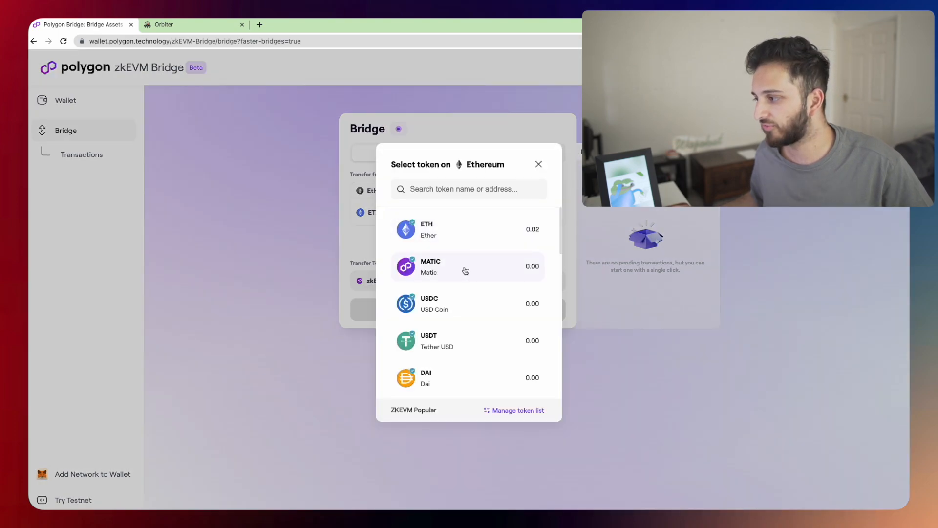
scroll("down", 3)
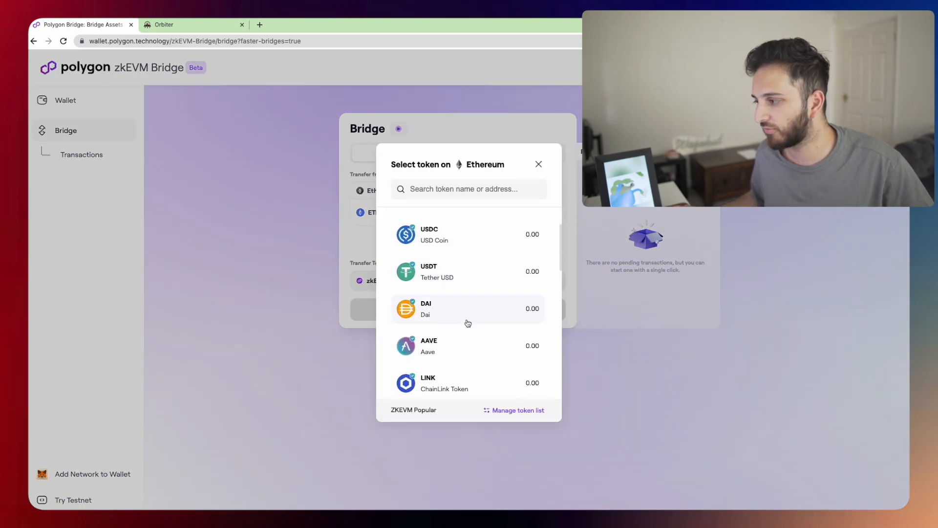
scroll("up", 3)
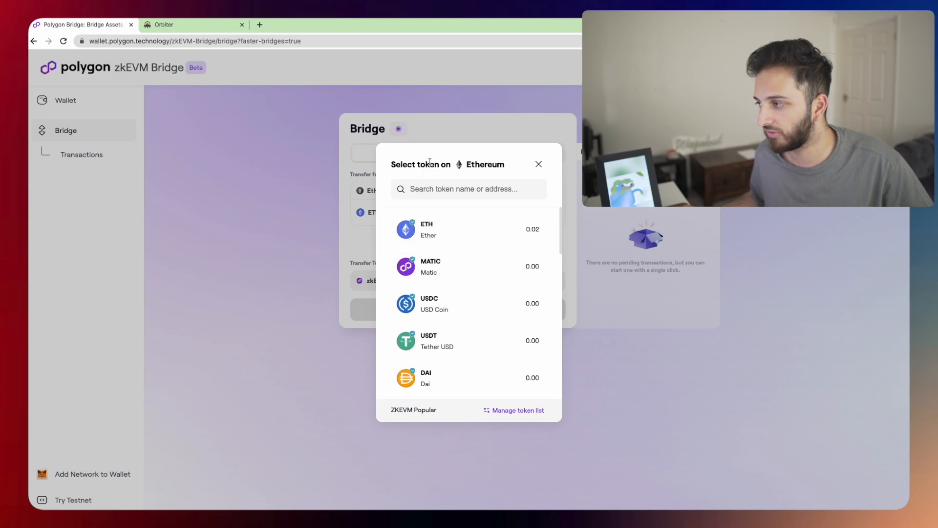
left_click(538, 164)
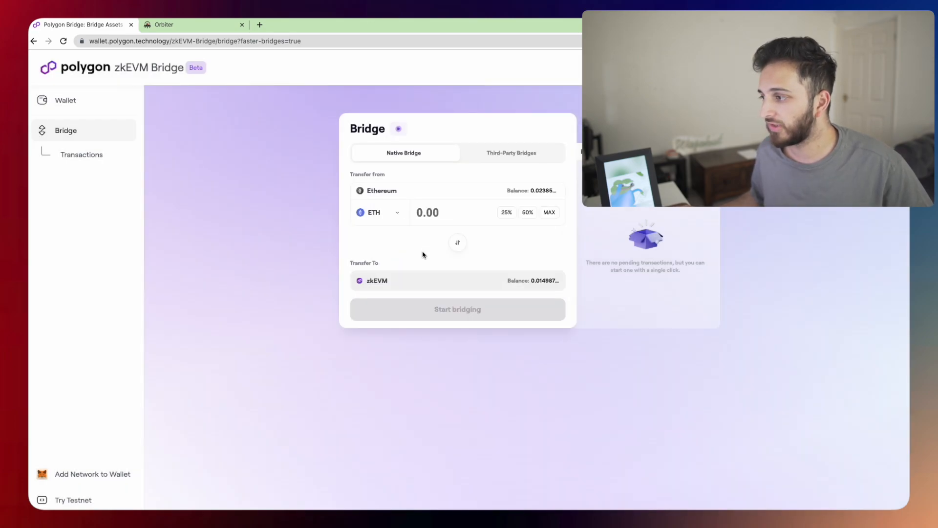
mouse_move(412, 266)
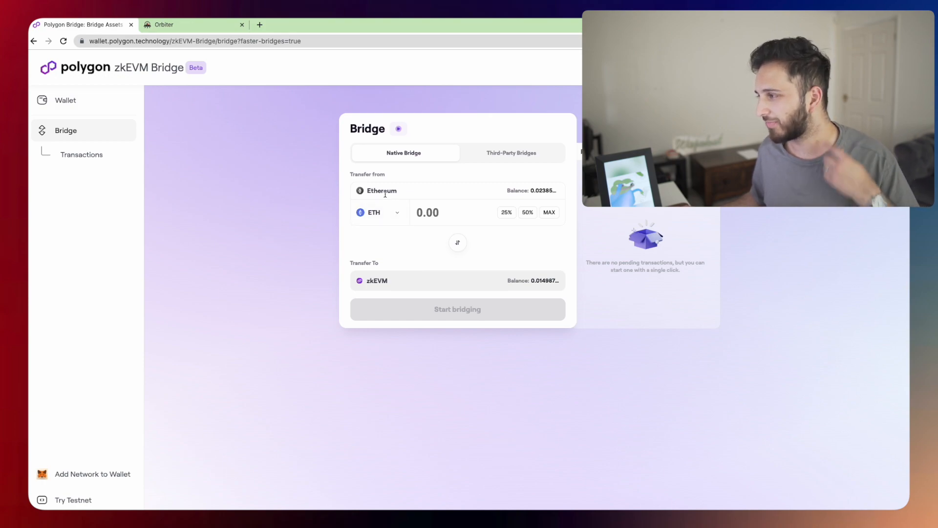
mouse_move(459, 151)
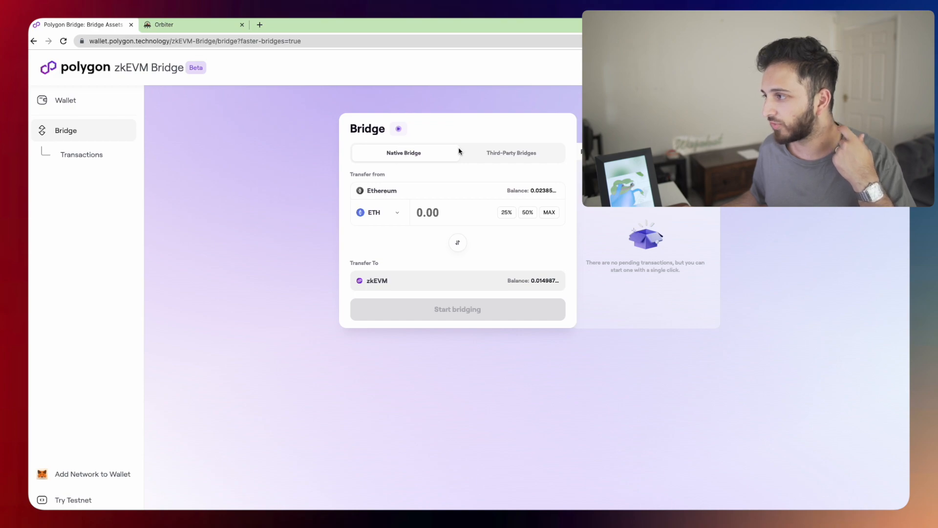
- Show the Third-Party Bridges list with Layerswap, Orbiter, Rhino Fi and XY Finance
left_click(510, 152)
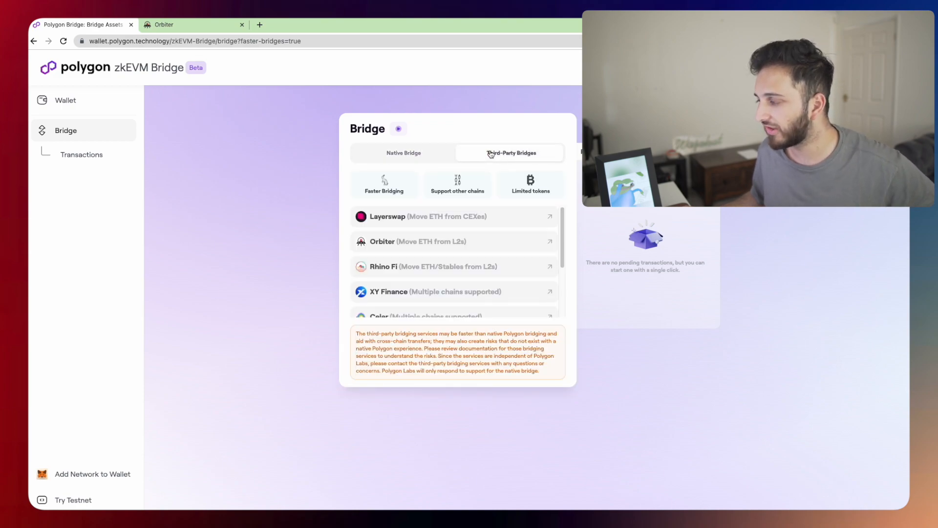
mouse_move(423, 228)
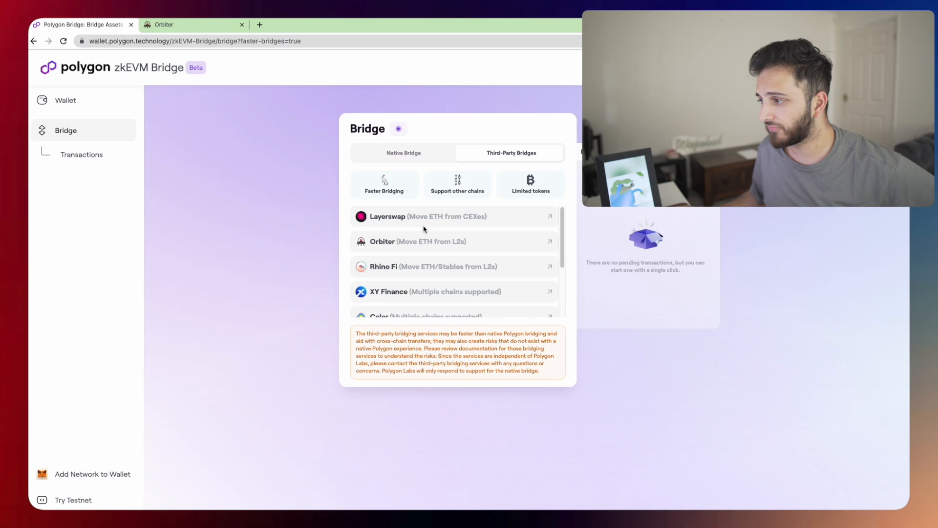
scroll("down", 3)
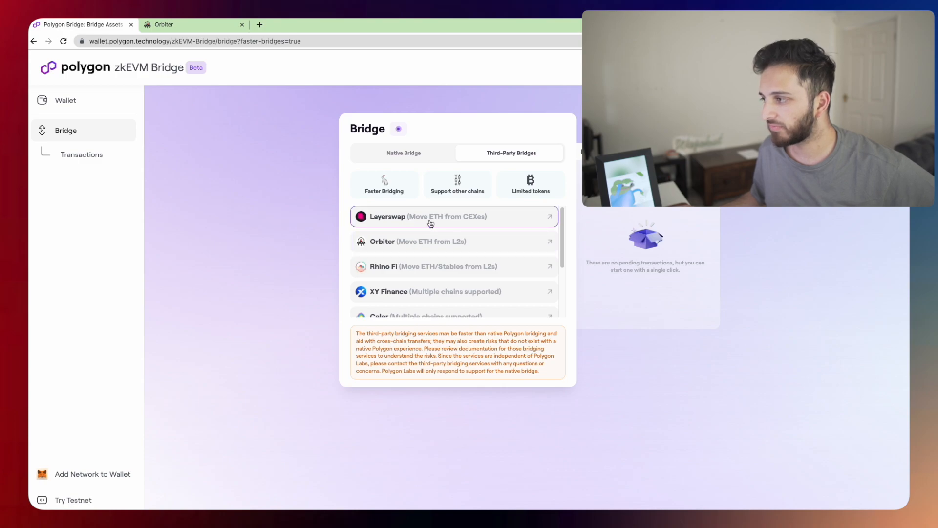
scroll("down", 3)
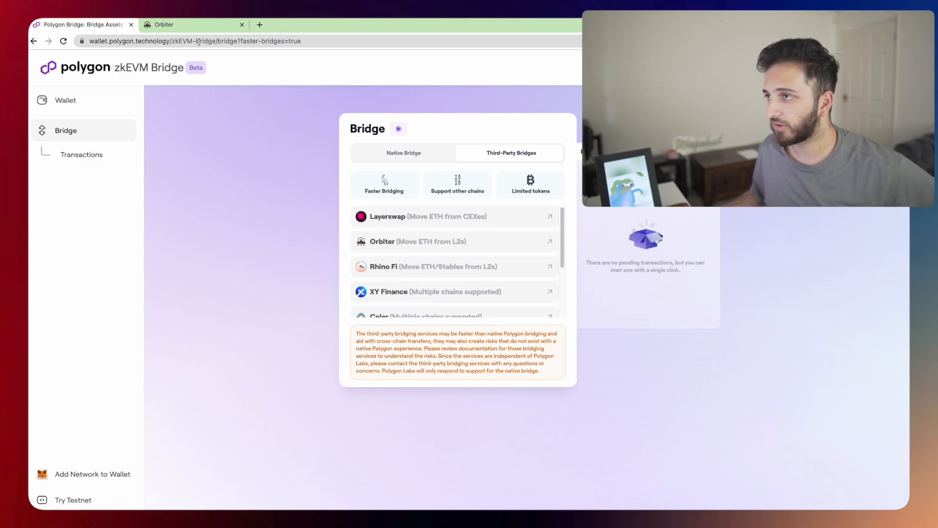
- Switch to Orbiter and browse the From chain list for the Arbitrum-to-zkEVM USDT transfer
left_click(192, 24)
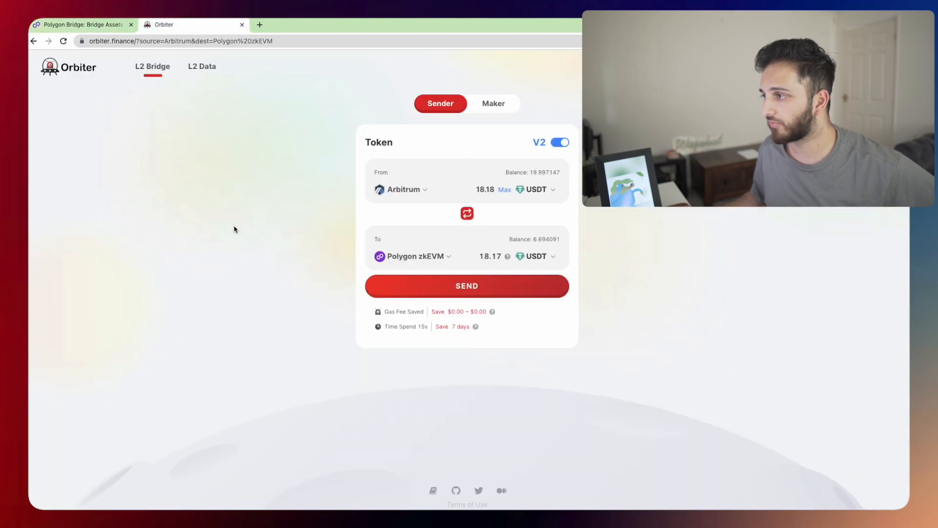
left_click(403, 189)
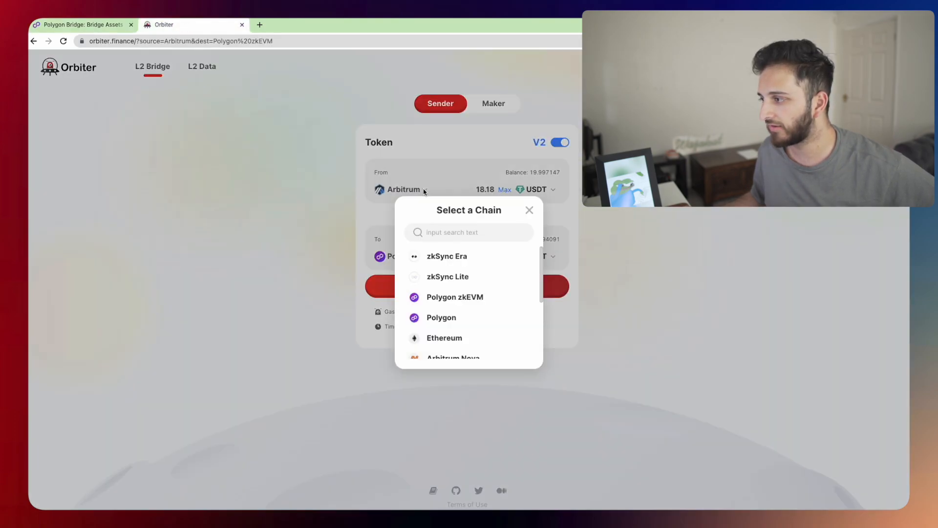
scroll("down", 3)
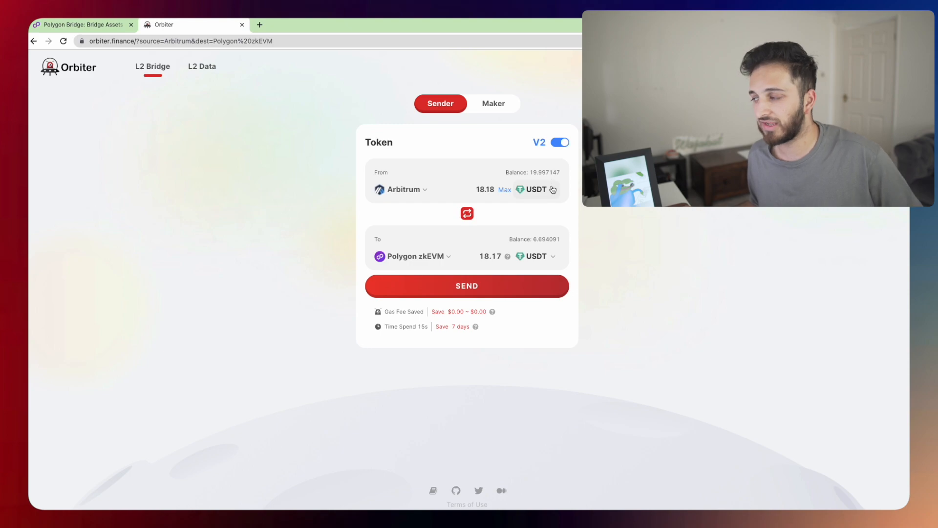
left_click(537, 188)
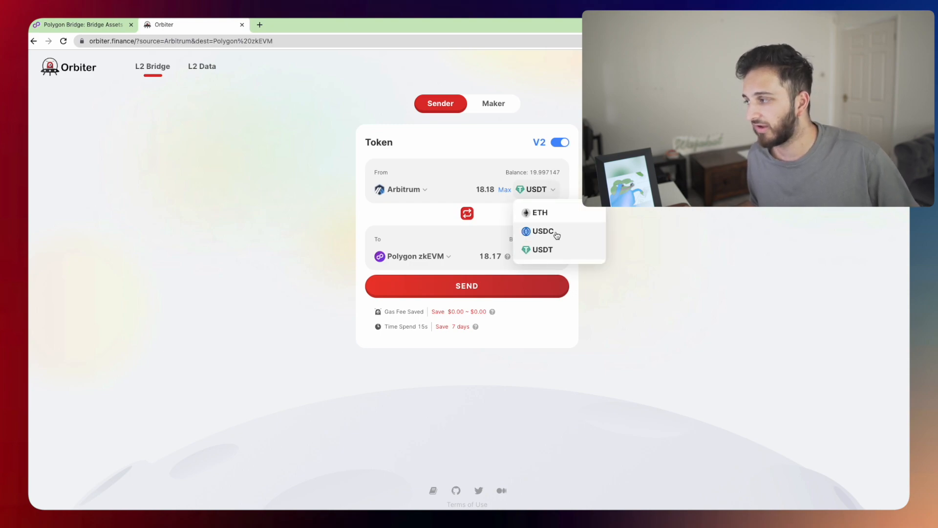
mouse_move(538, 213)
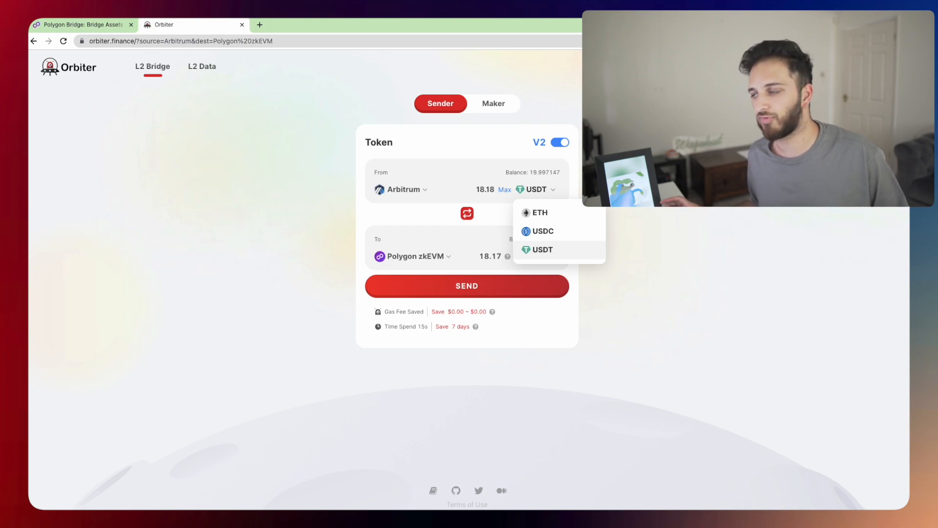
mouse_move(607, 209)
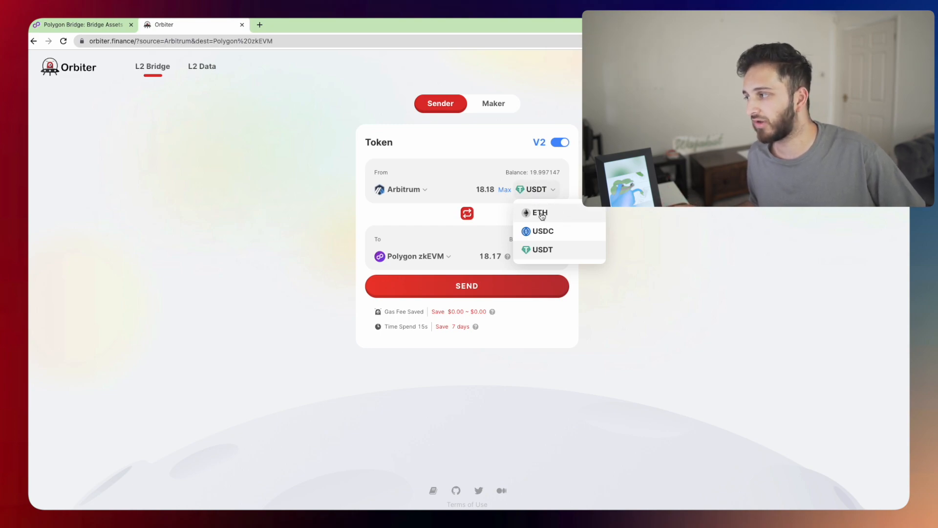
left_click(540, 250)
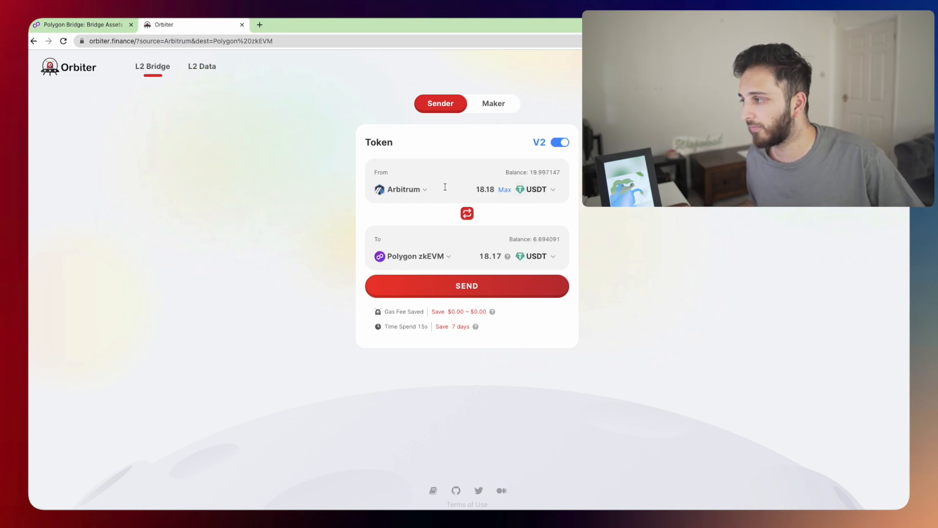
- Replace the send amount with 18 USDT, receiving 17.99 on Polygon zkEVM
double_click(484, 189)
type("18")
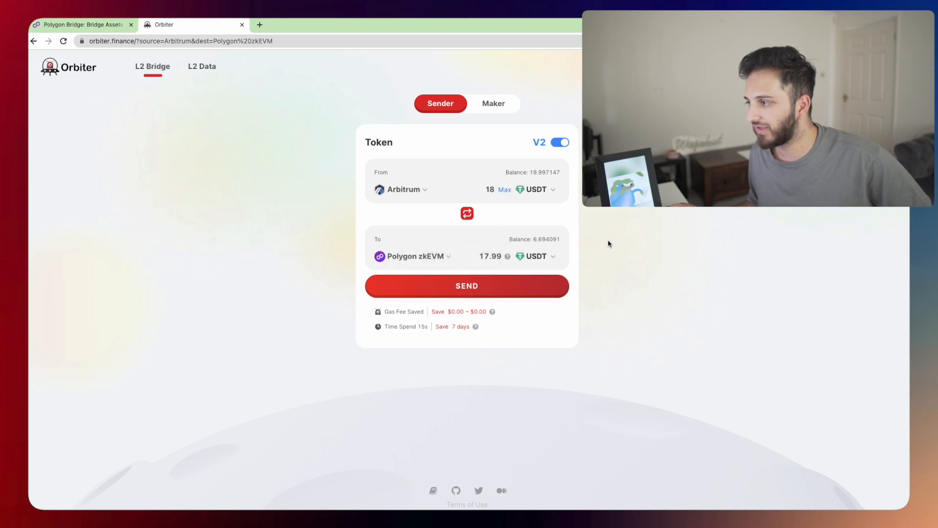
mouse_move(436, 262)
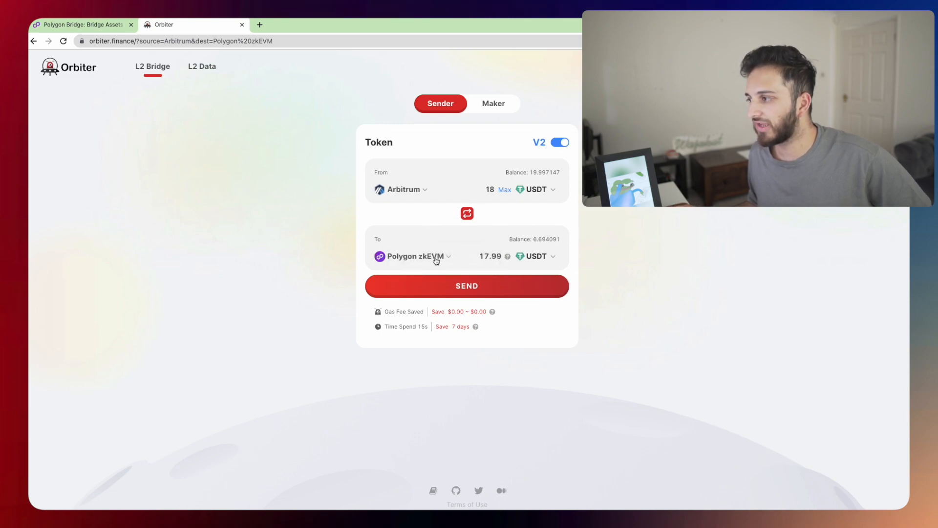
mouse_move(302, 247)
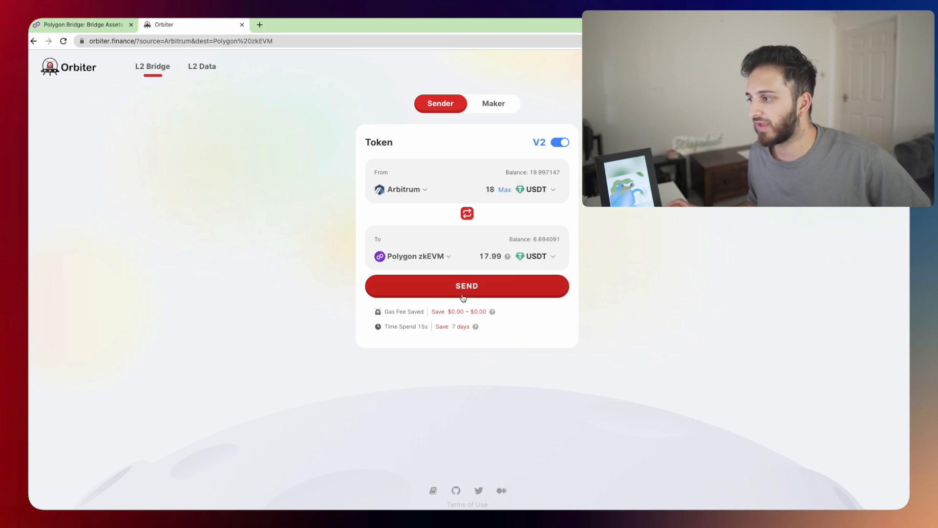
- Review the Confirm summary and send the USDT transfer from Arbitrum to Polygon zkEVM
left_click(468, 285)
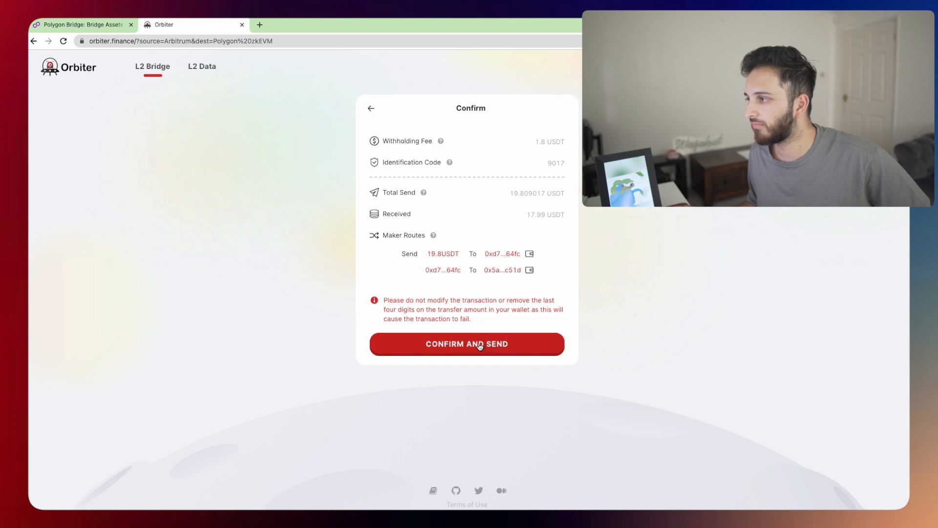
mouse_move(486, 200)
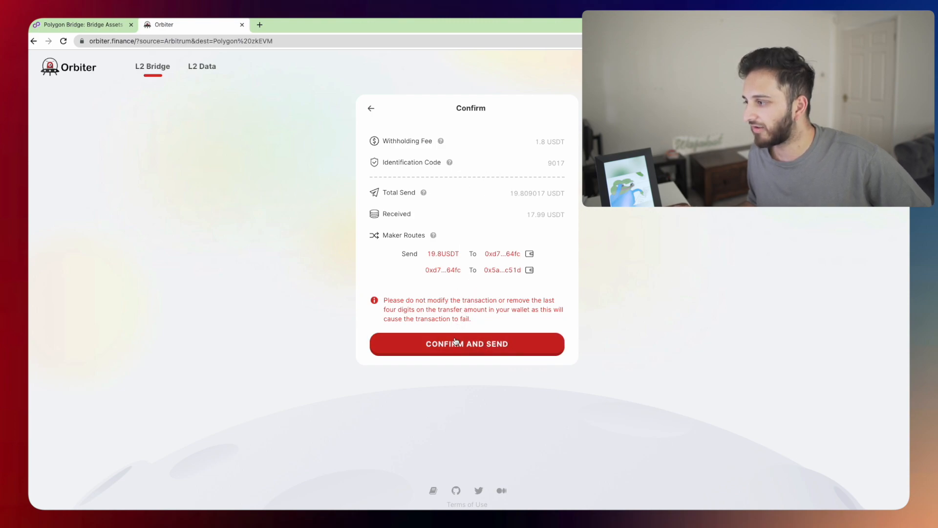
left_click(466, 343)
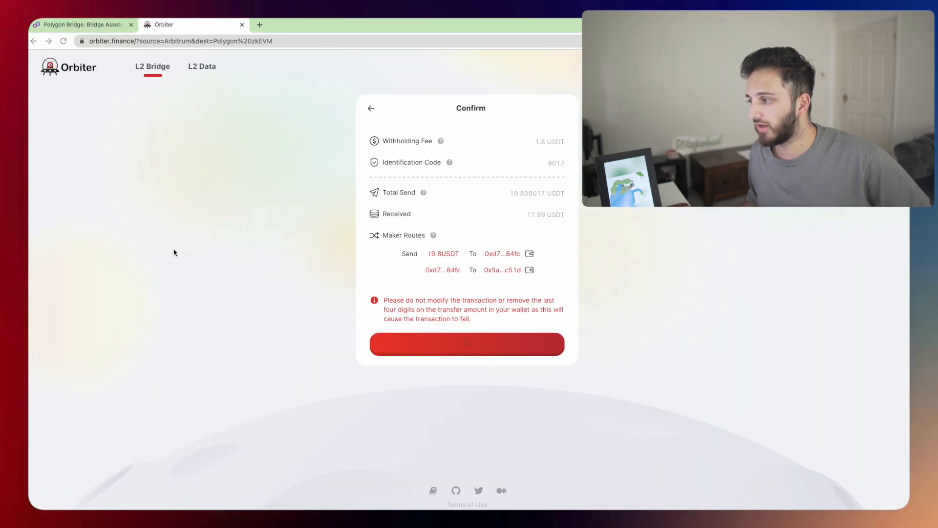
left_click(466, 343)
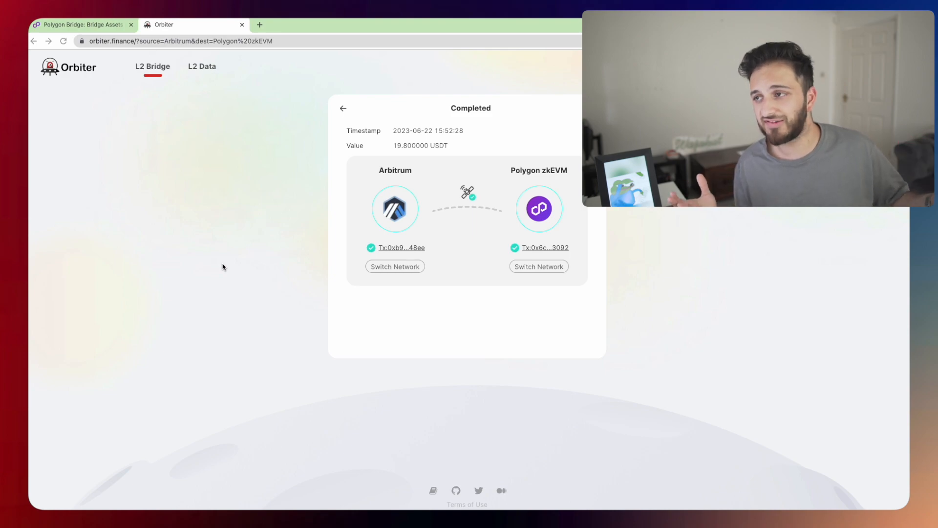
mouse_move(302, 265)
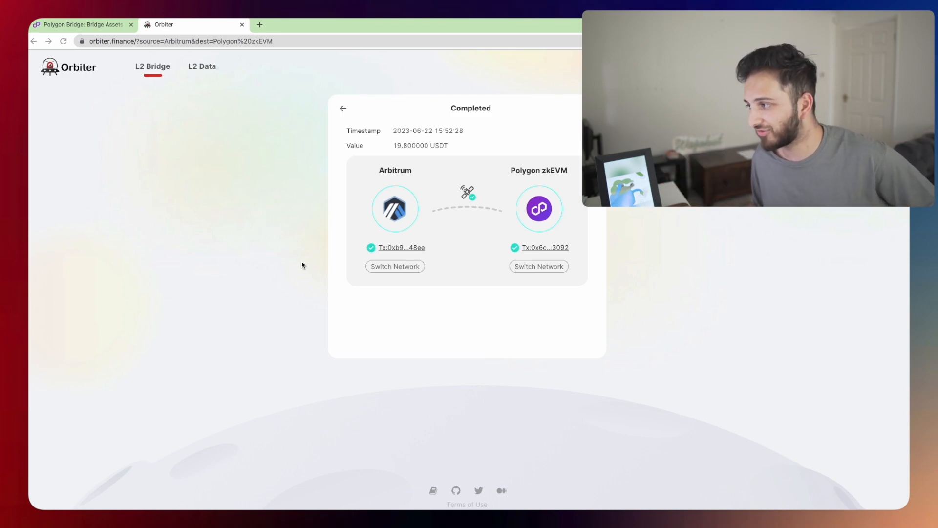
mouse_move(311, 261)
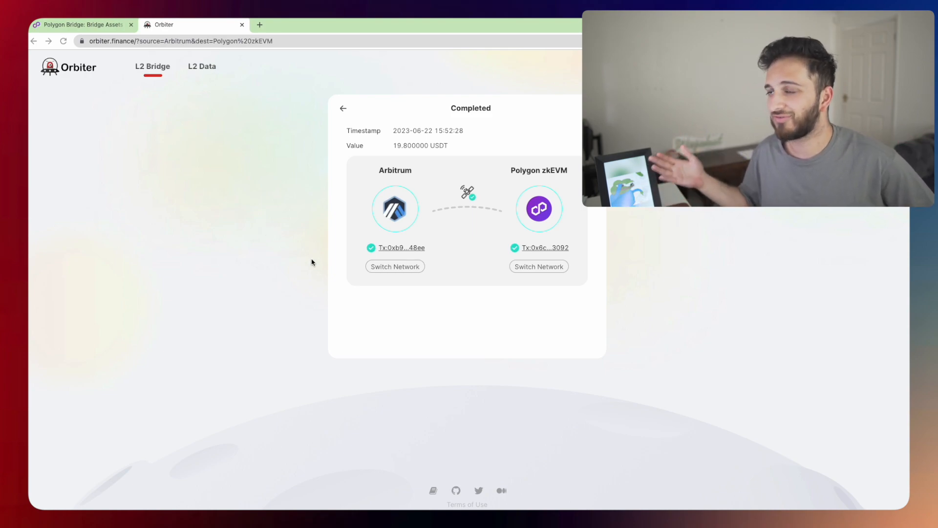
- Return to Polygon Bridge and browse third-party bridges including Celer, Meson.Fi, Symbiosis and Bungee
left_click(81, 24)
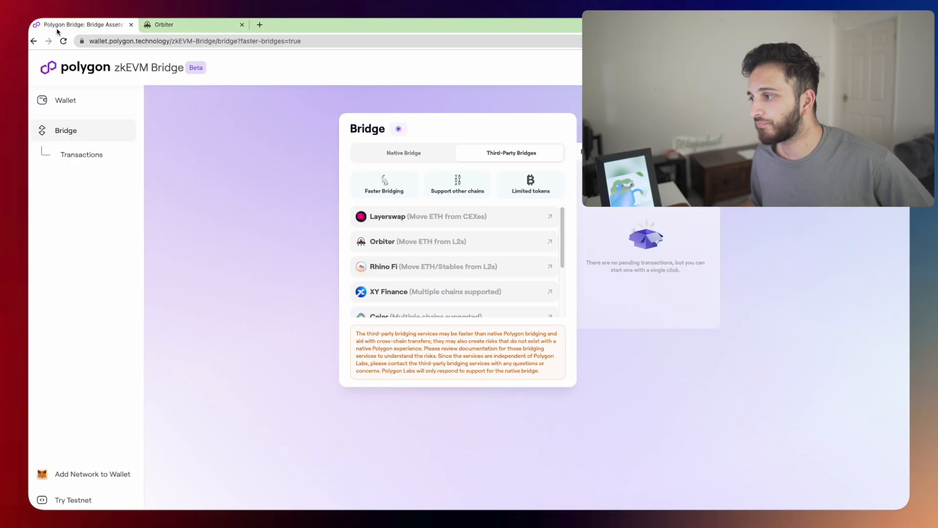
scroll("down", 3)
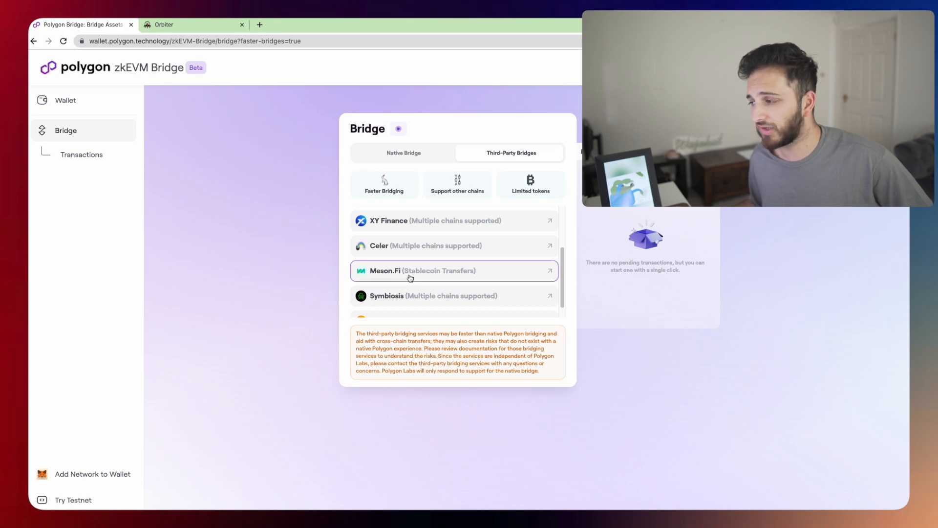
scroll("up", 3)
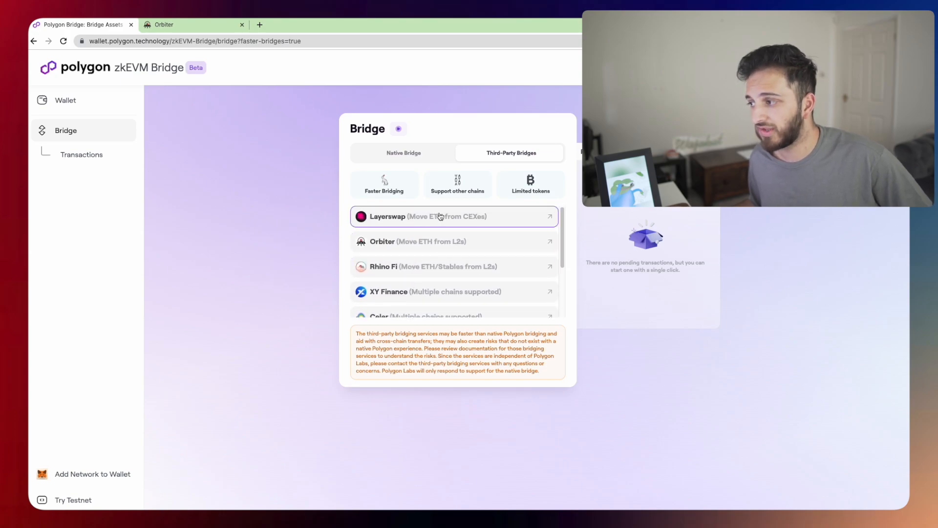
scroll("down", 3)
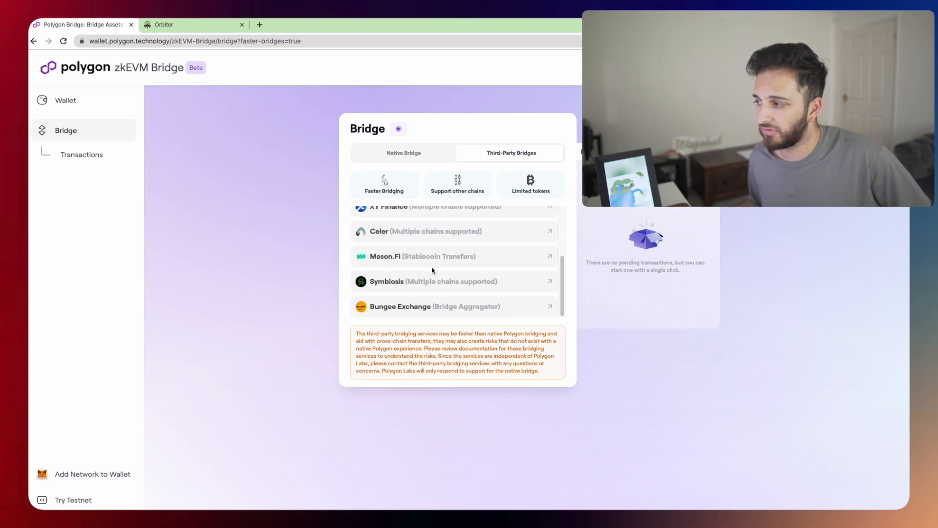
scroll("up", 3)
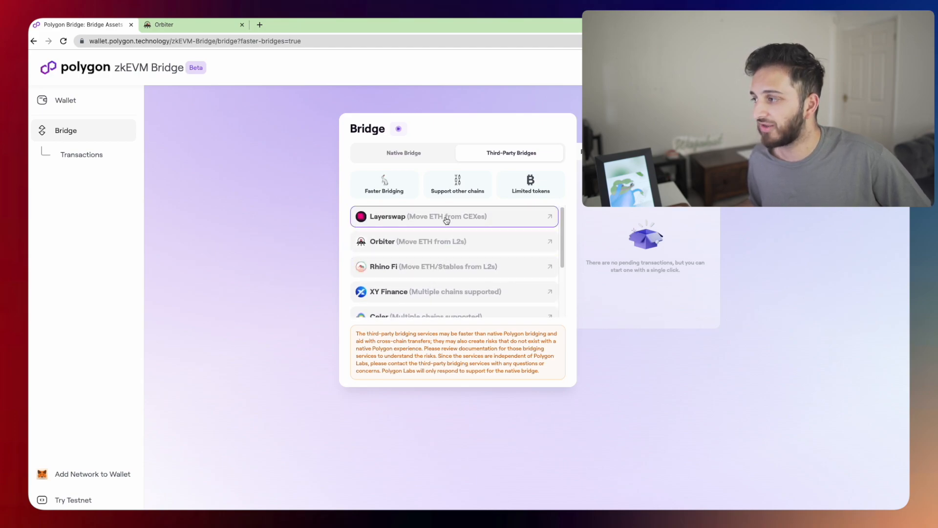
scroll("down", 3)
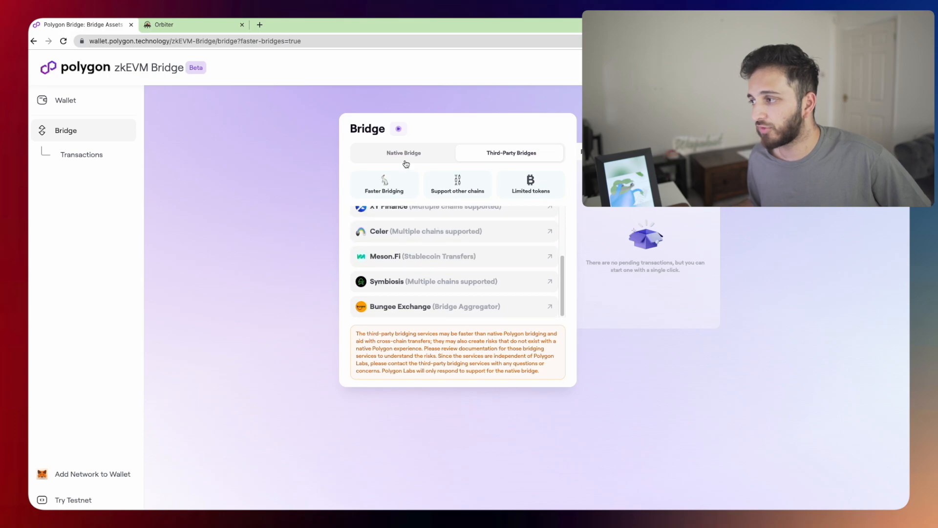
- Enter 1 ETH on the Native Bridge and tick 'Don't show this message again' on the risk notice
left_click(404, 152)
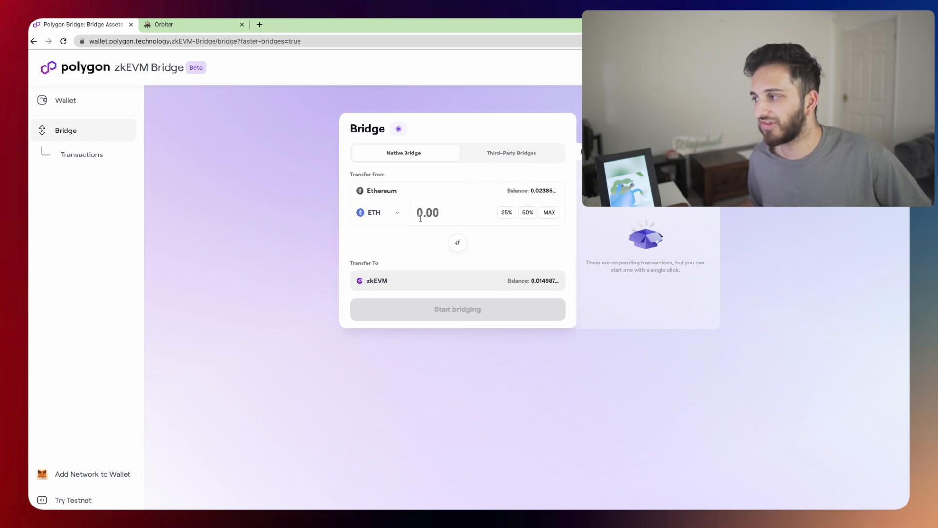
type("1")
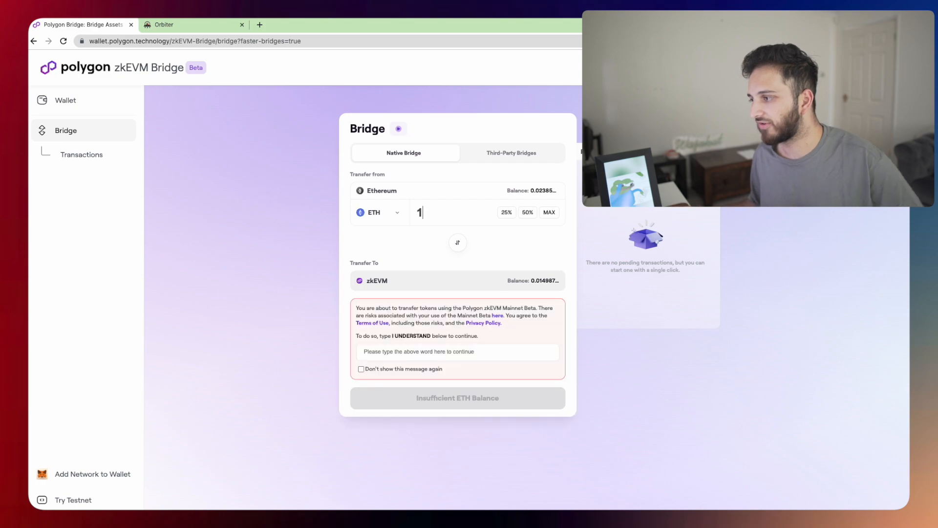
mouse_move(328, 224)
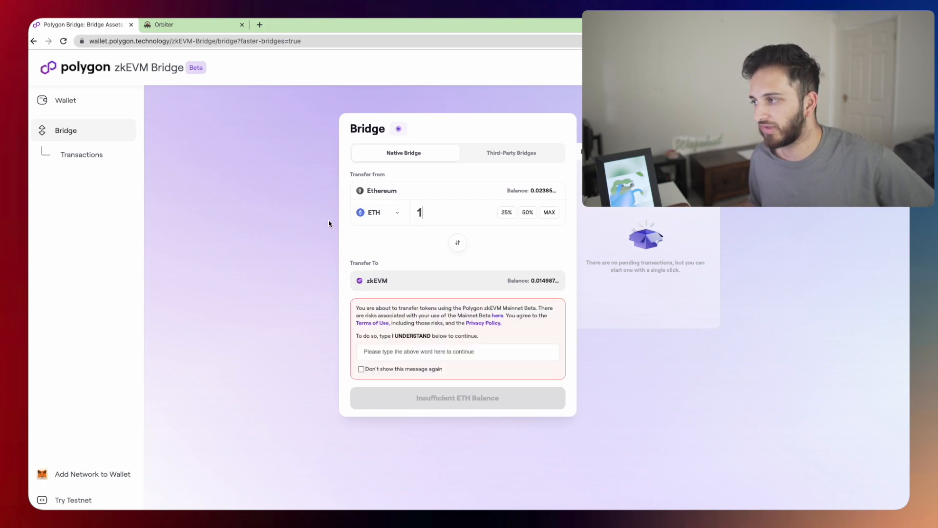
mouse_move(405, 280)
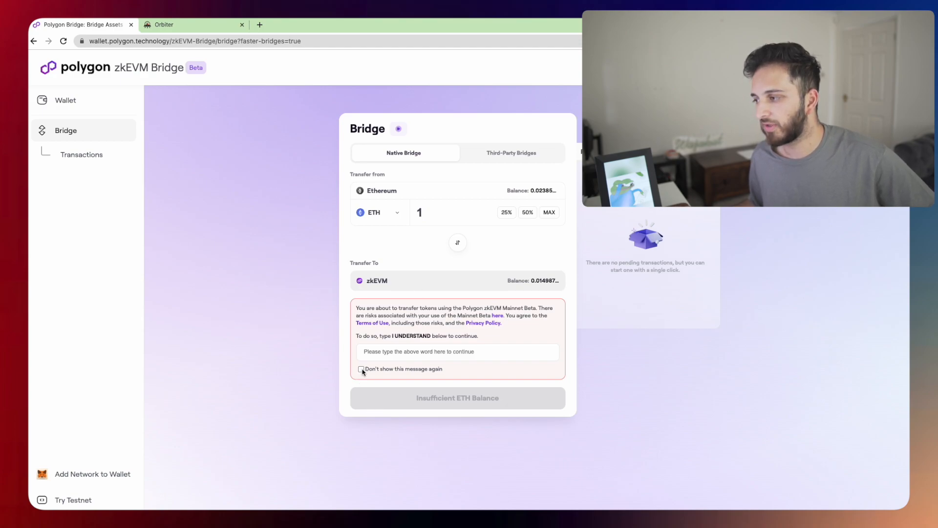
left_click(361, 368)
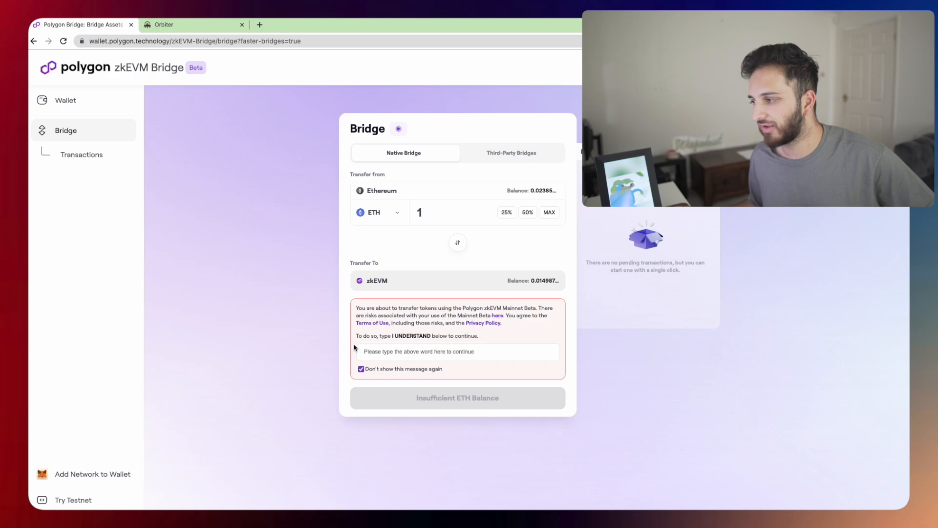
mouse_move(235, 211)
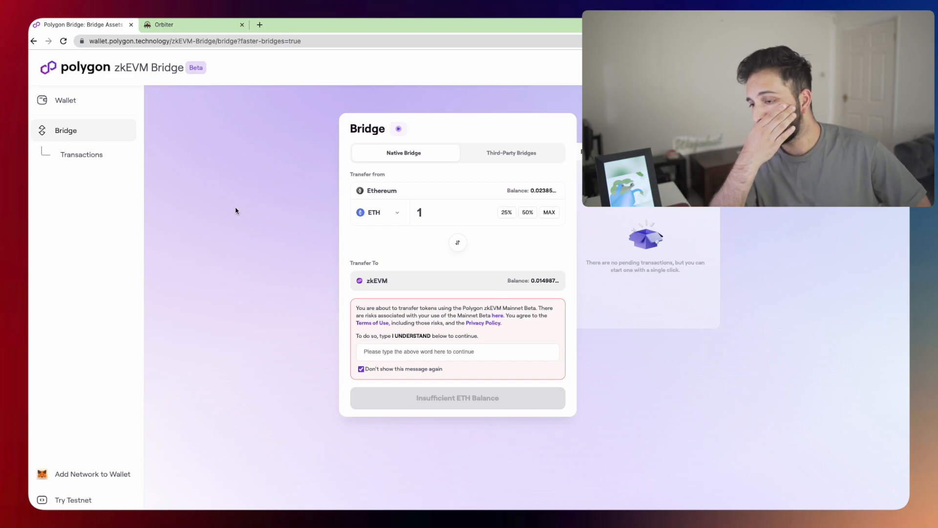